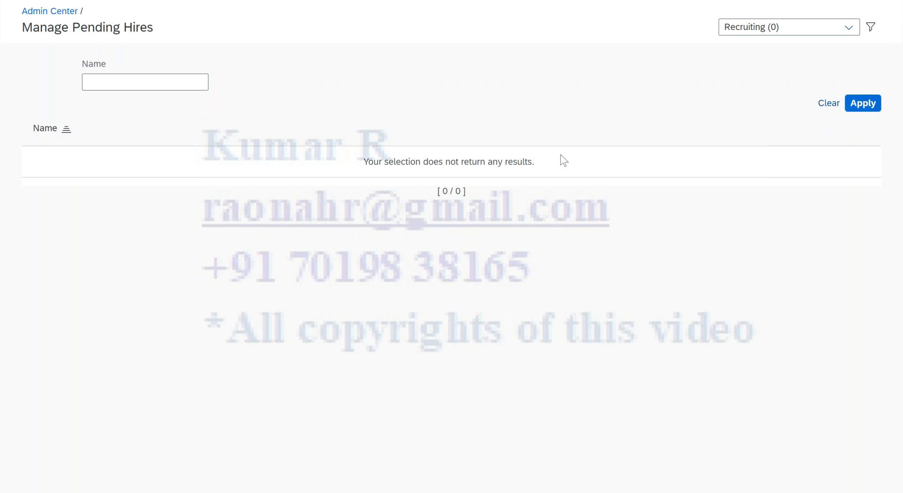
mouse_move(845, 20)
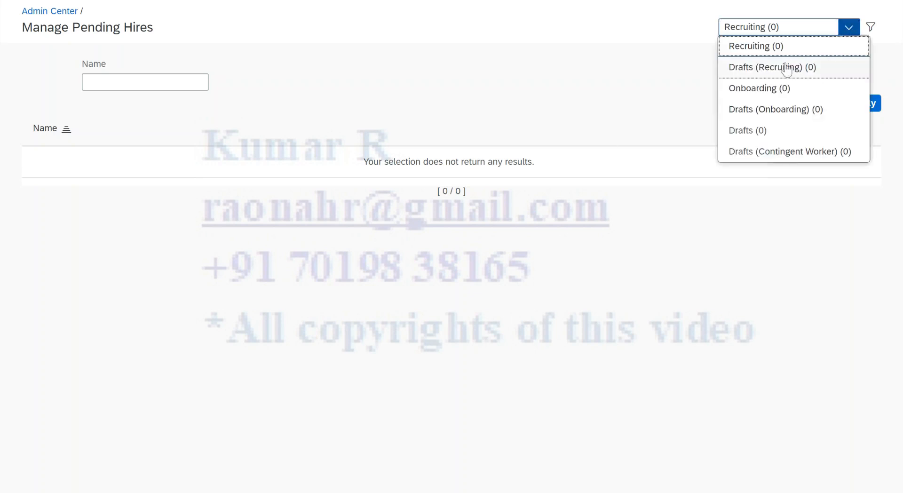
Scroll KBA 3073661 to its Resolution section and highlight the two Symptom bullet points.
click(772, 67)
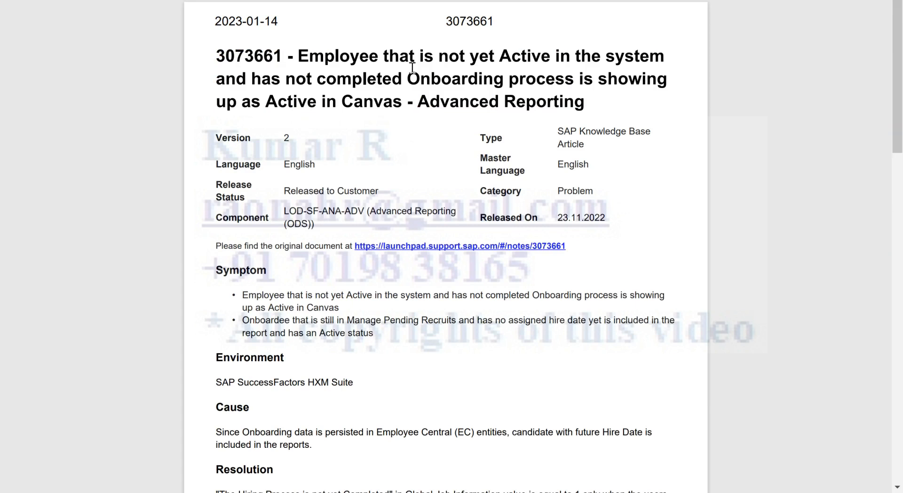
mouse_move(637, 62)
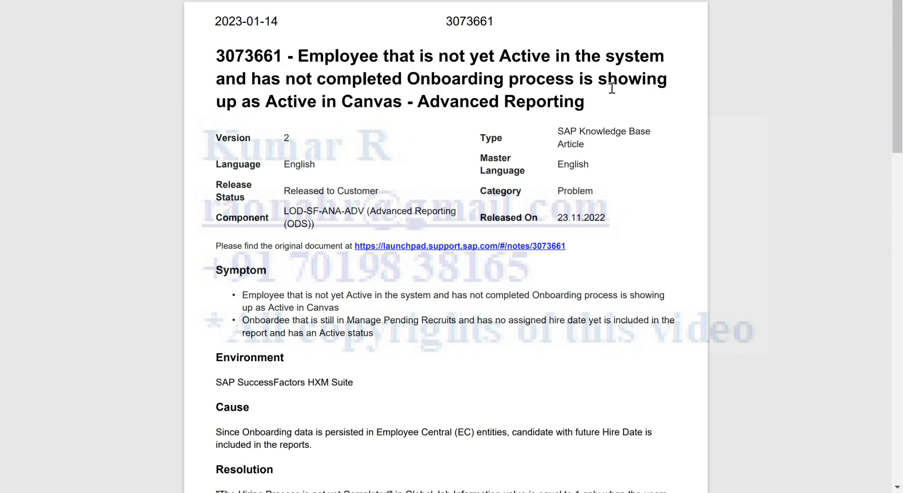
mouse_move(615, 100)
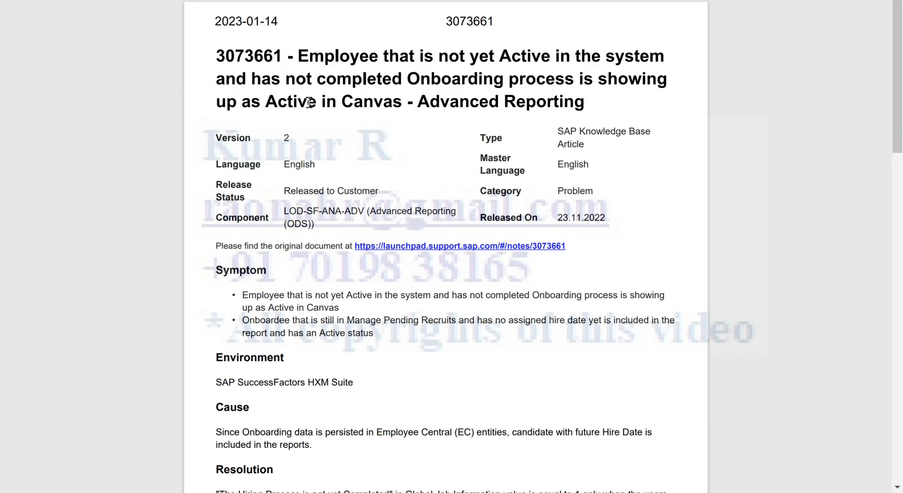
mouse_move(584, 113)
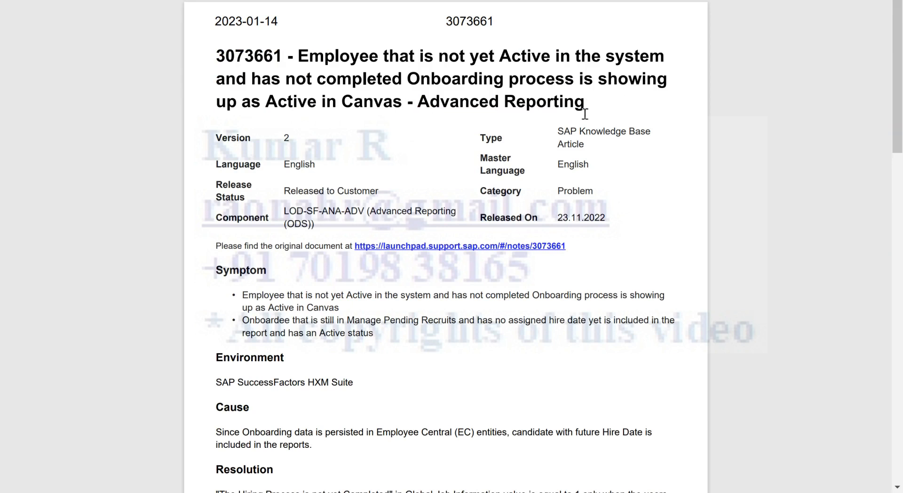
mouse_move(569, 85)
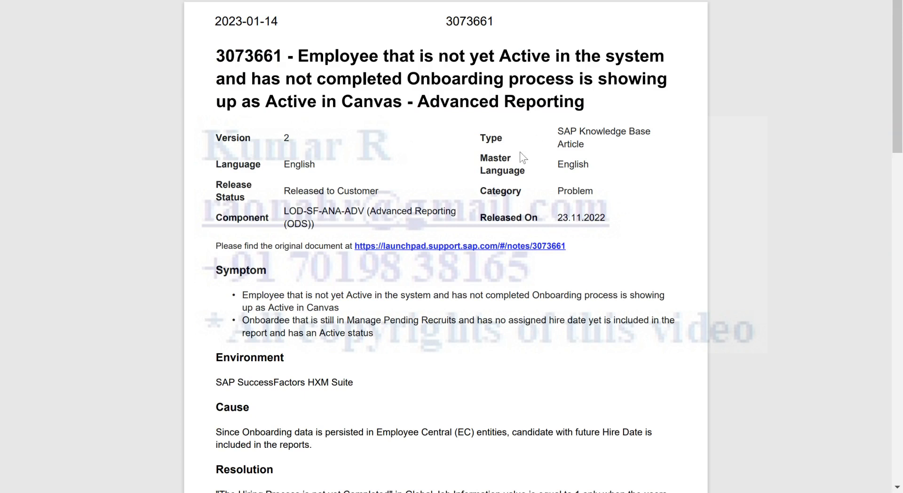
scroll(down, 3)
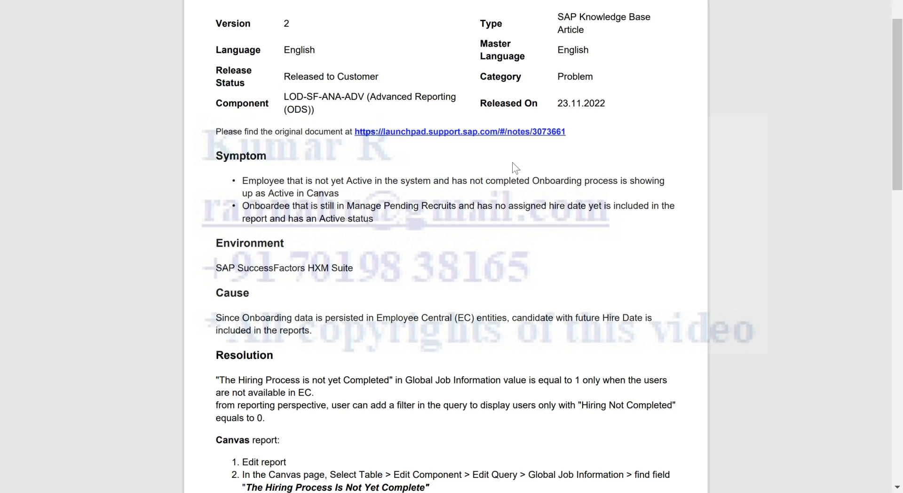
scroll(up, 3)
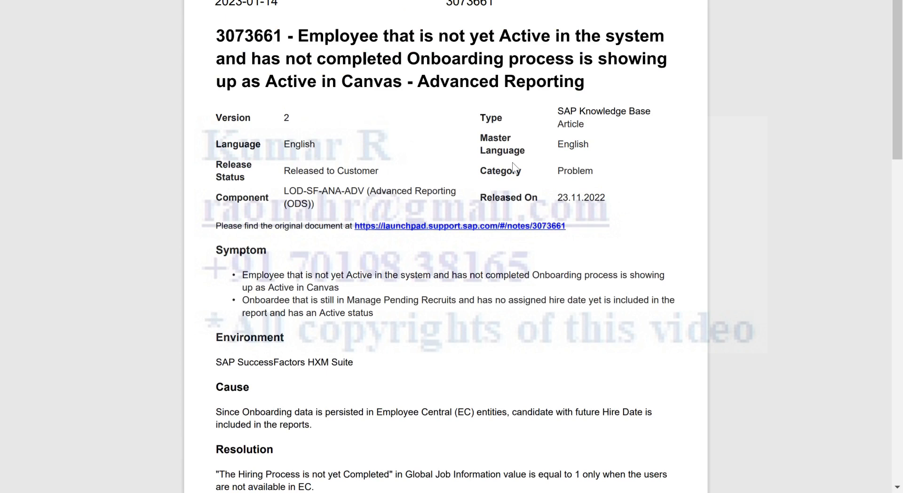
scroll(down, 3)
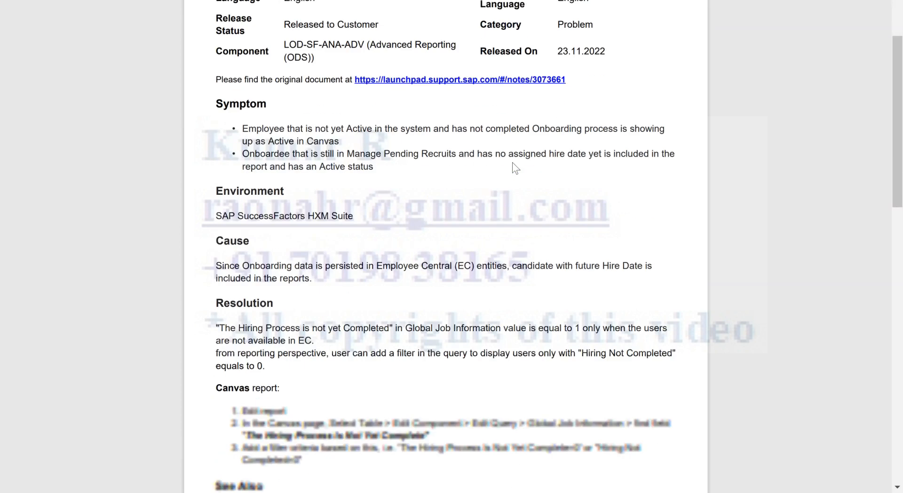
scroll(down, 3)
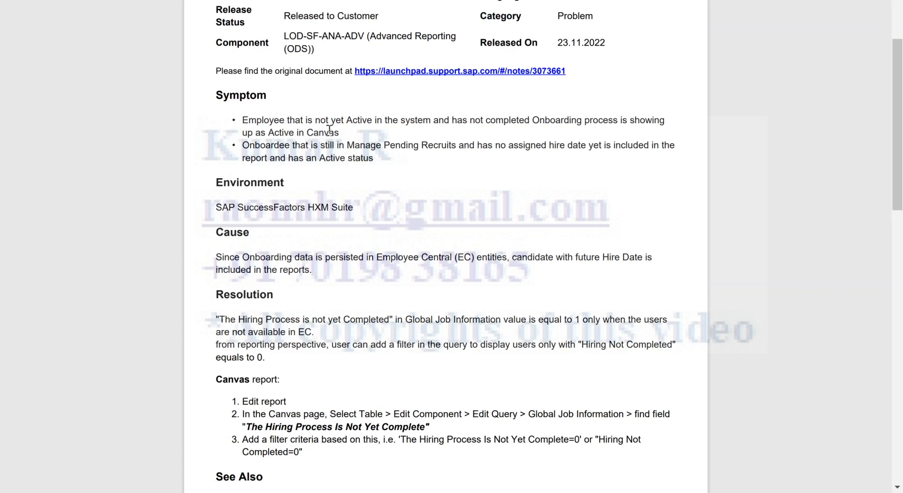
mouse_move(461, 134)
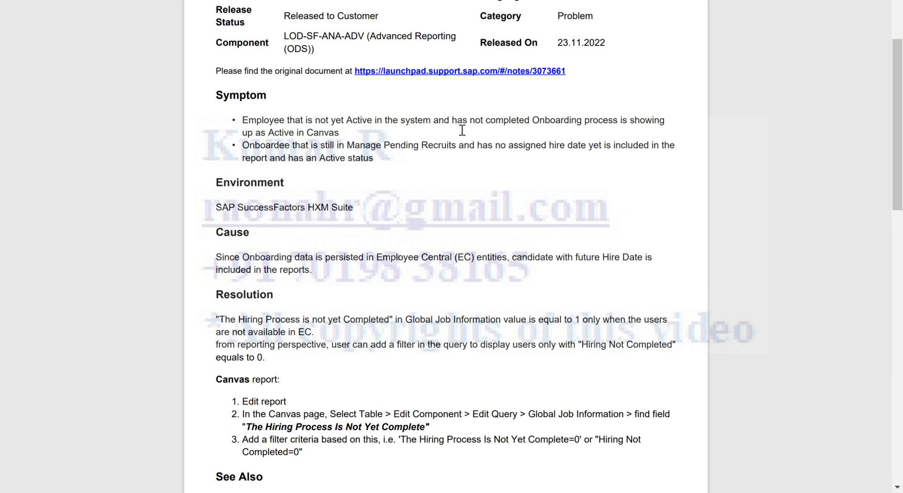
mouse_move(657, 141)
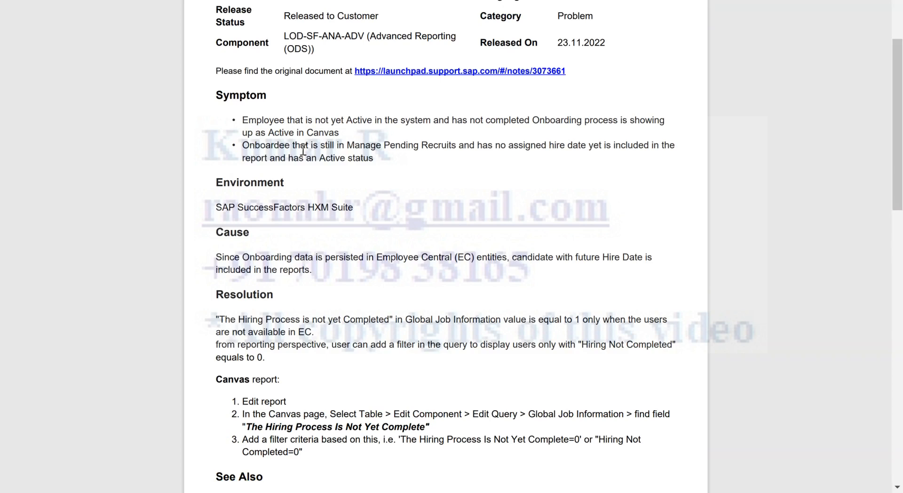
mouse_move(477, 154)
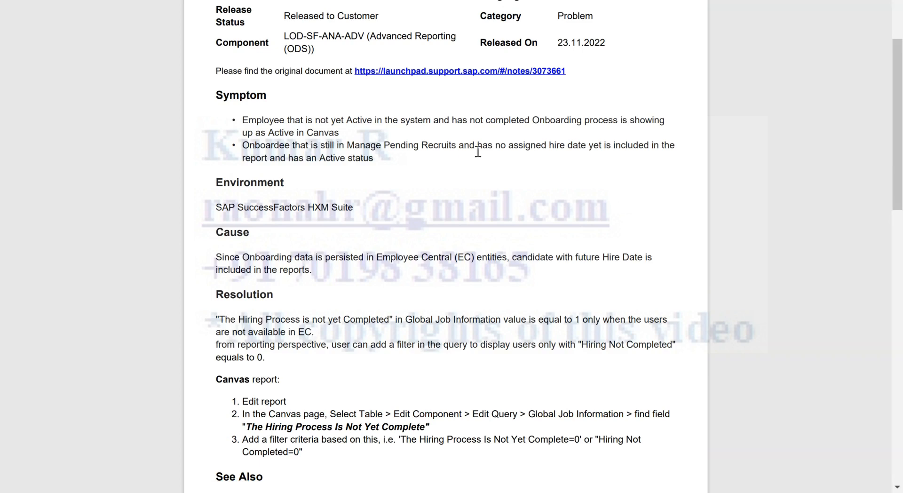
mouse_move(574, 155)
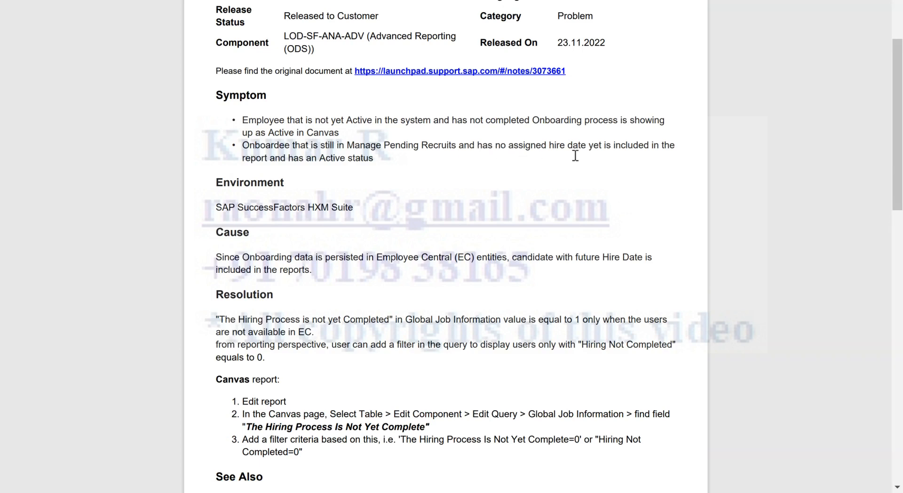
mouse_move(329, 174)
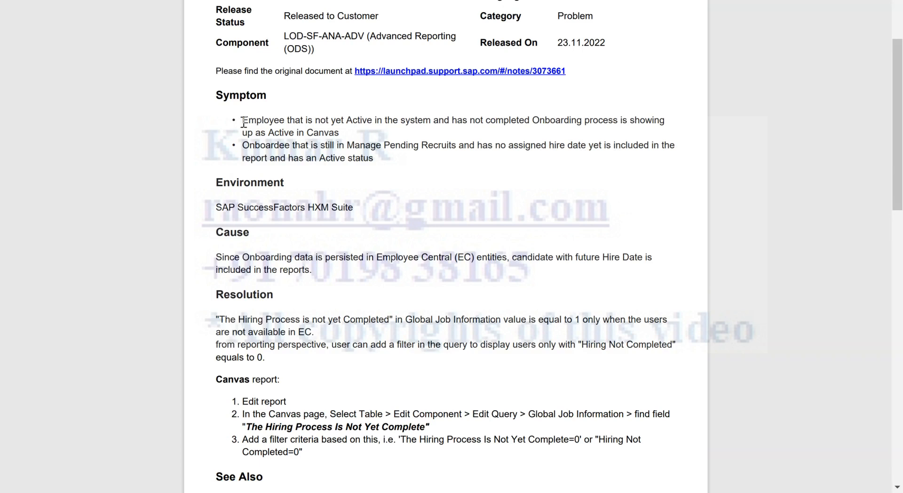
drag(242, 120, 373, 158)
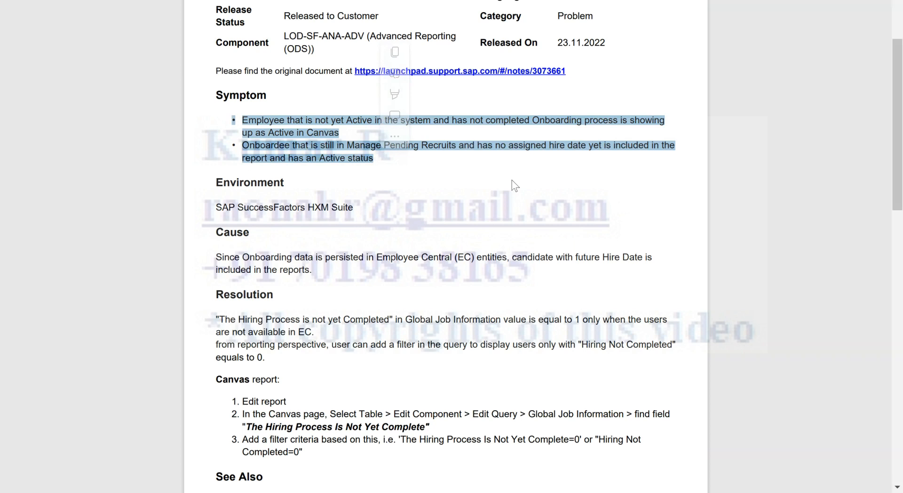
scroll(down, 3)
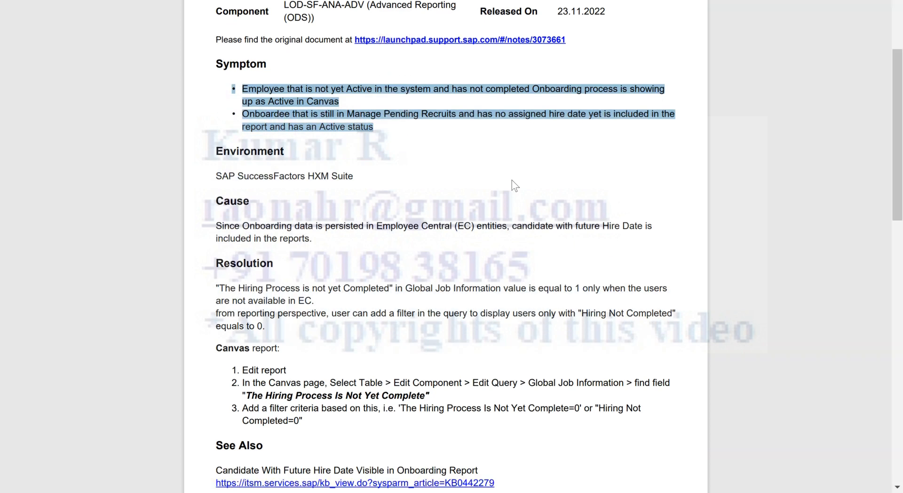
scroll(down, 3)
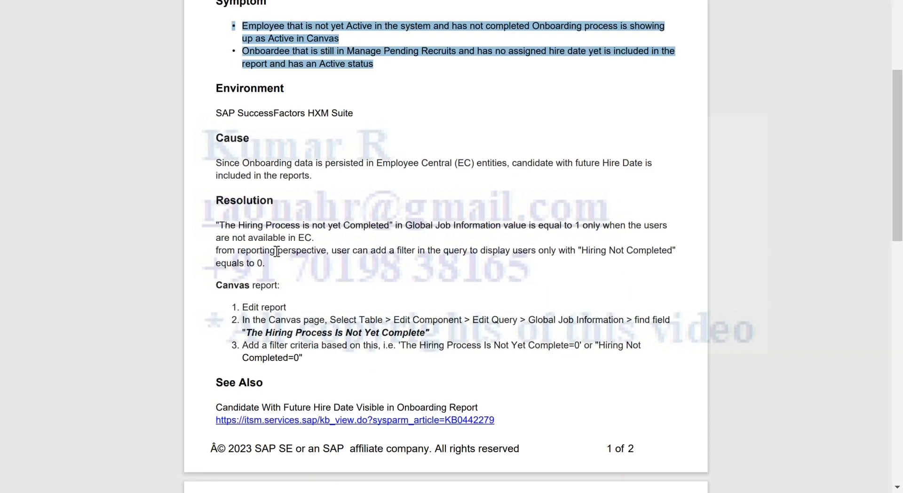
mouse_move(224, 224)
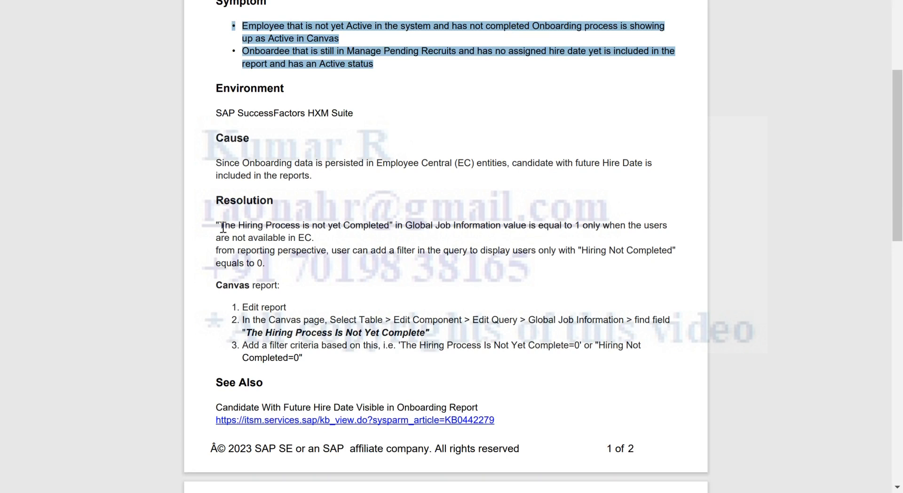
mouse_move(231, 209)
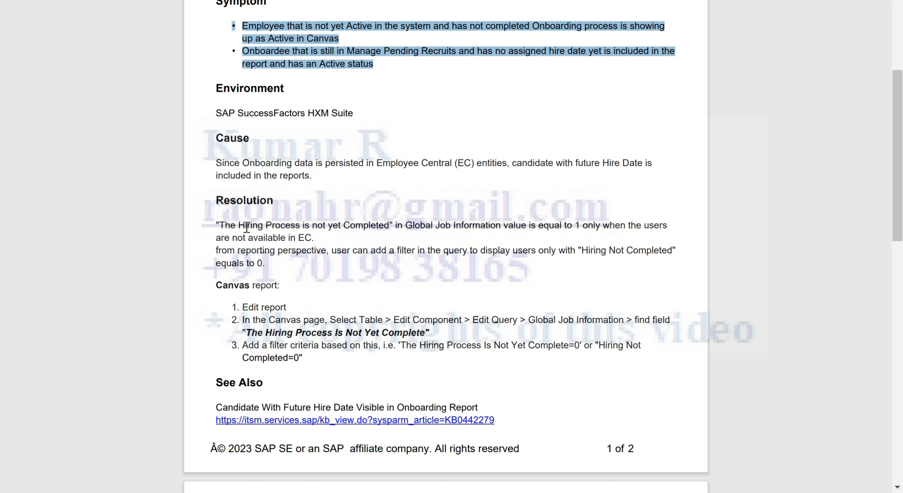
mouse_move(406, 227)
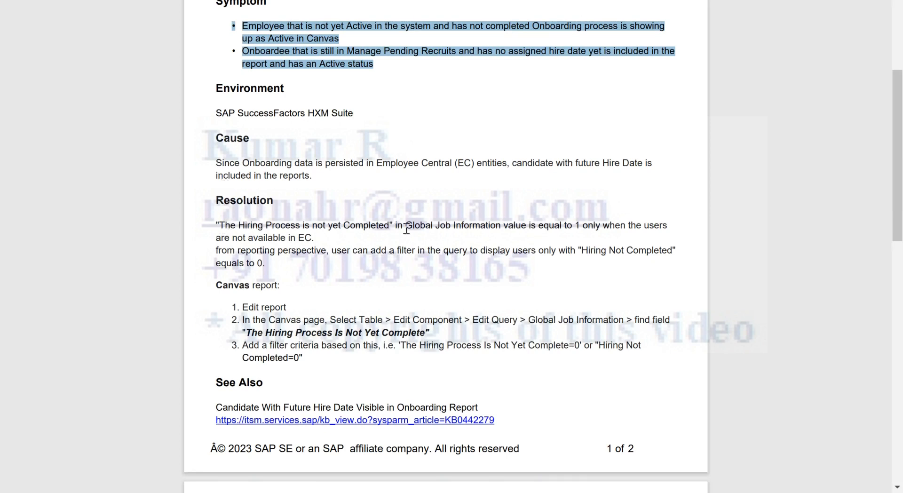
mouse_move(489, 230)
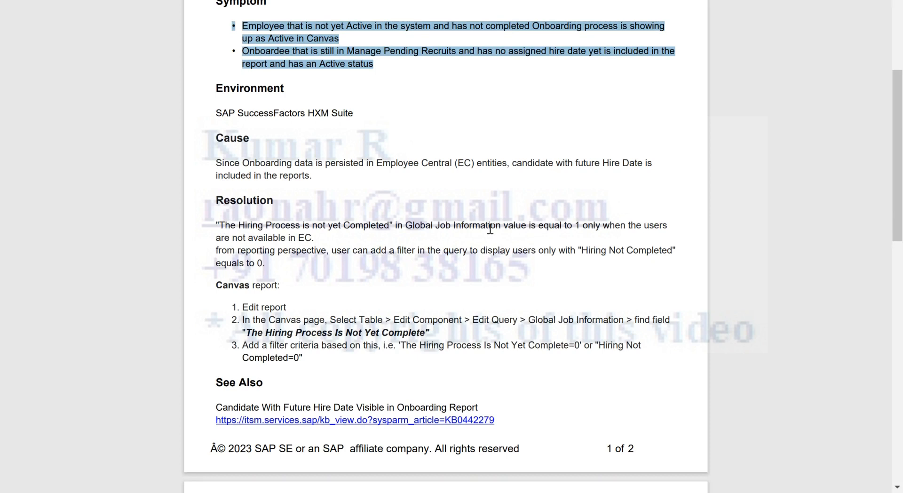
mouse_move(587, 229)
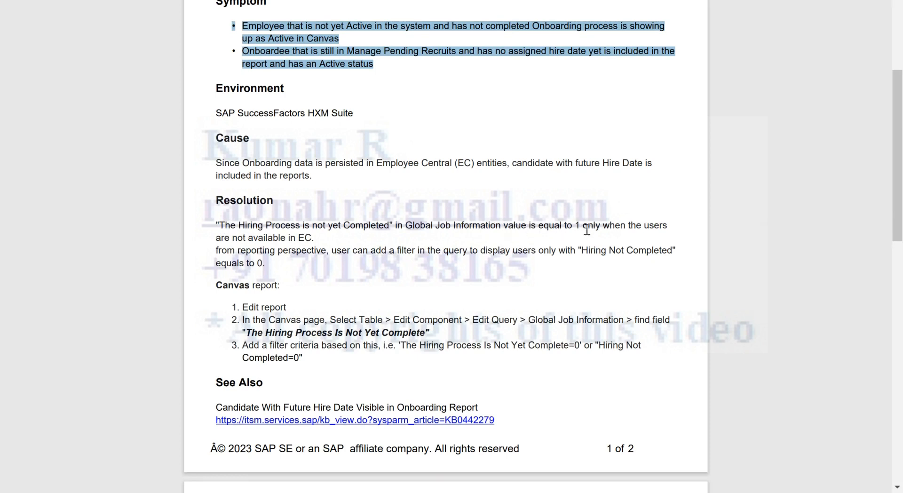
mouse_move(263, 242)
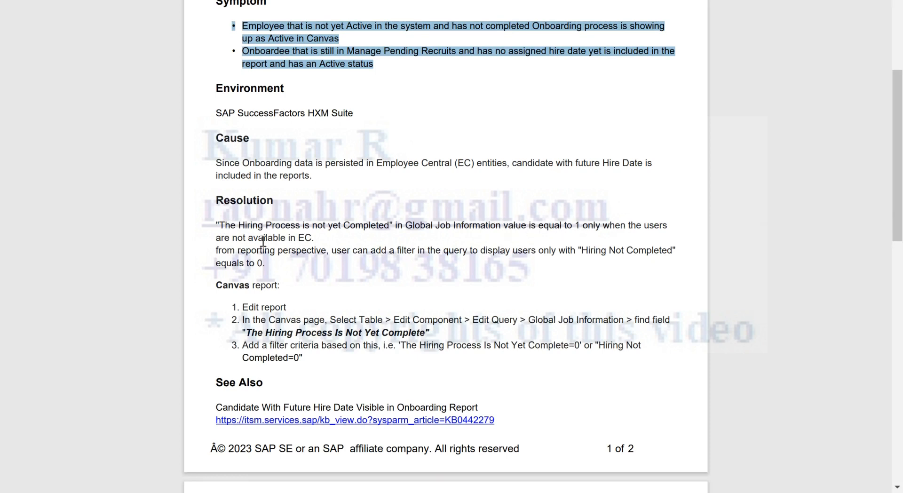
mouse_move(320, 240)
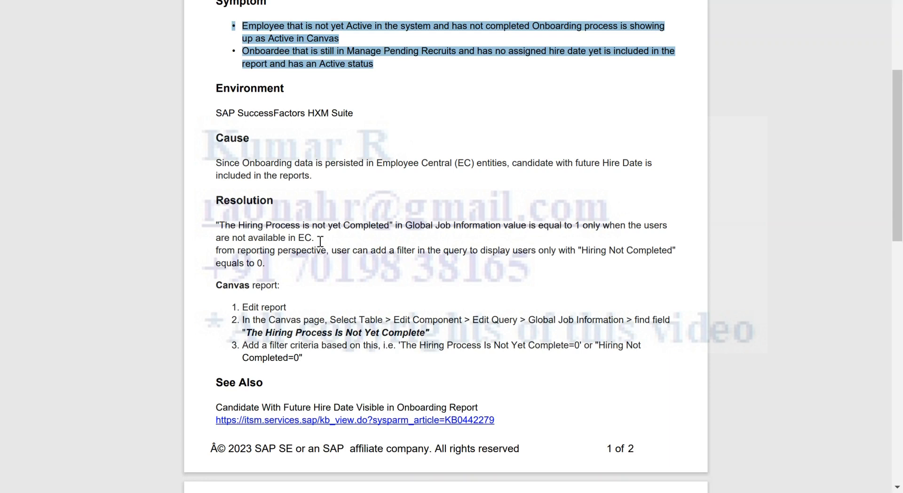
mouse_move(618, 236)
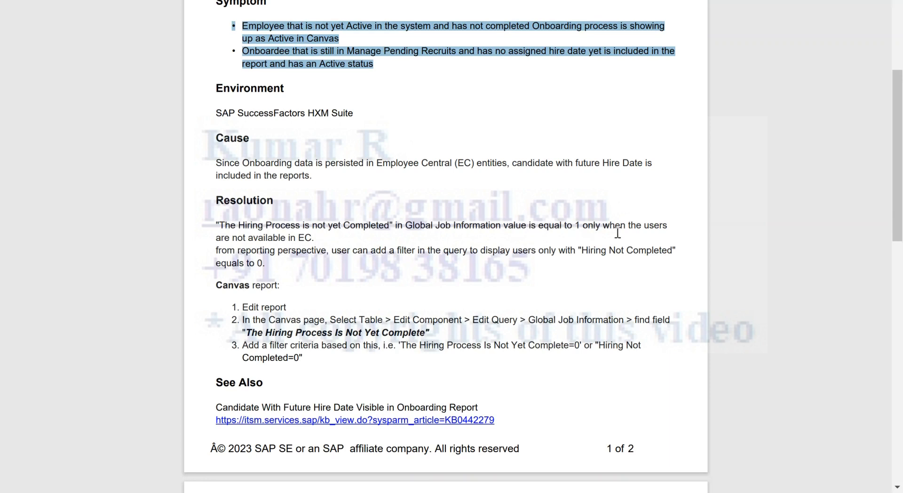
mouse_move(246, 261)
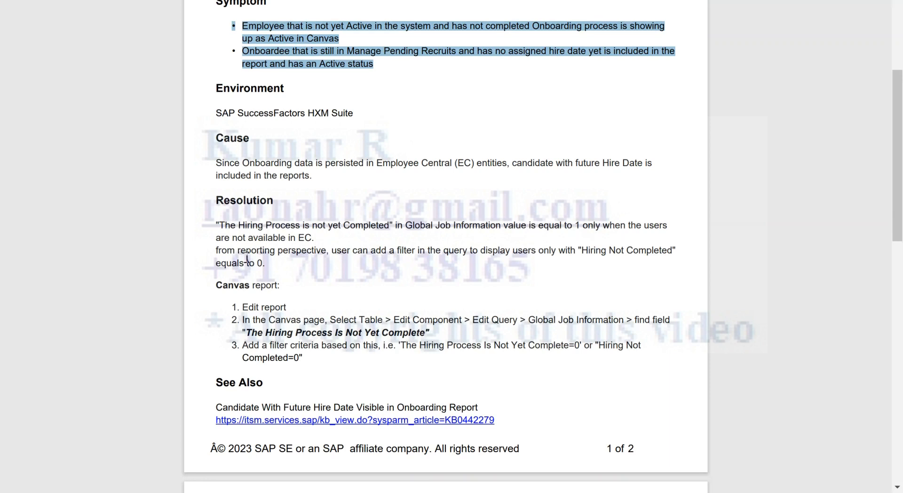
mouse_move(316, 259)
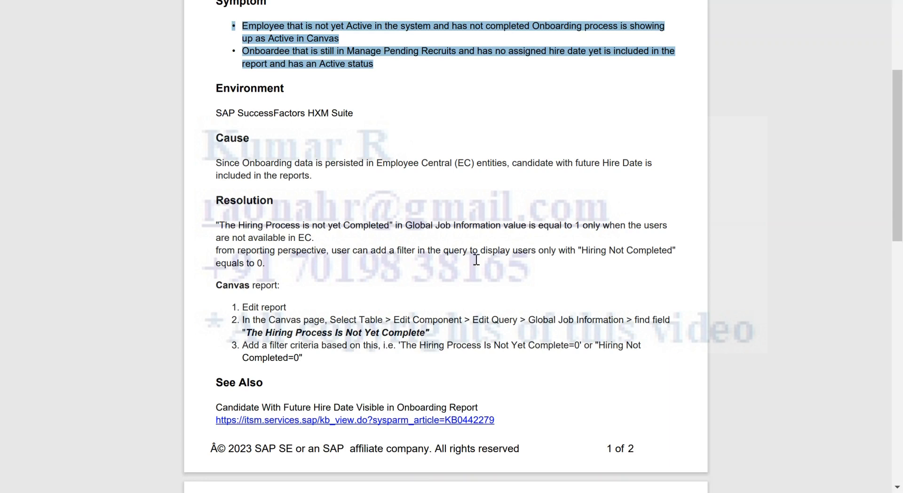
mouse_move(533, 269)
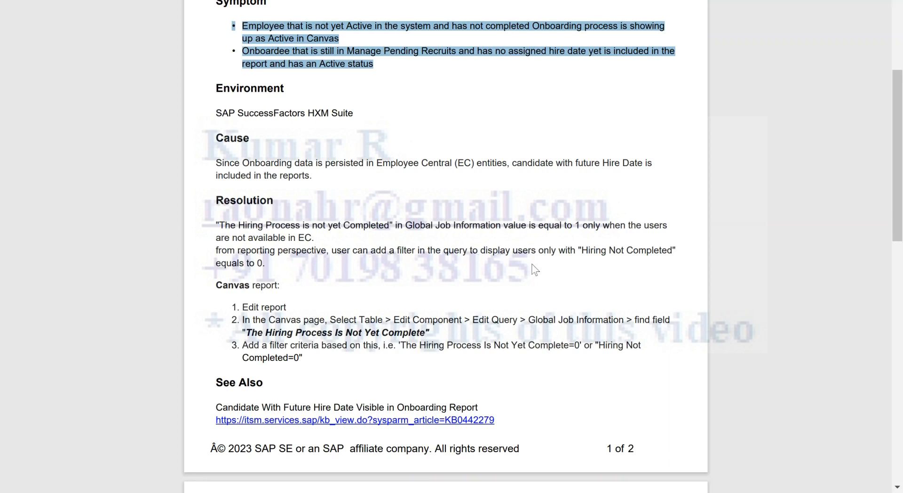
mouse_move(273, 267)
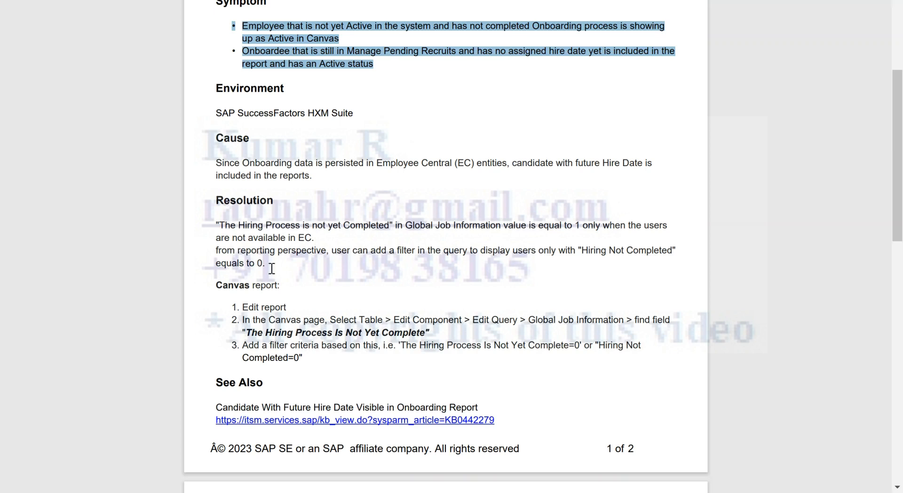
mouse_move(362, 284)
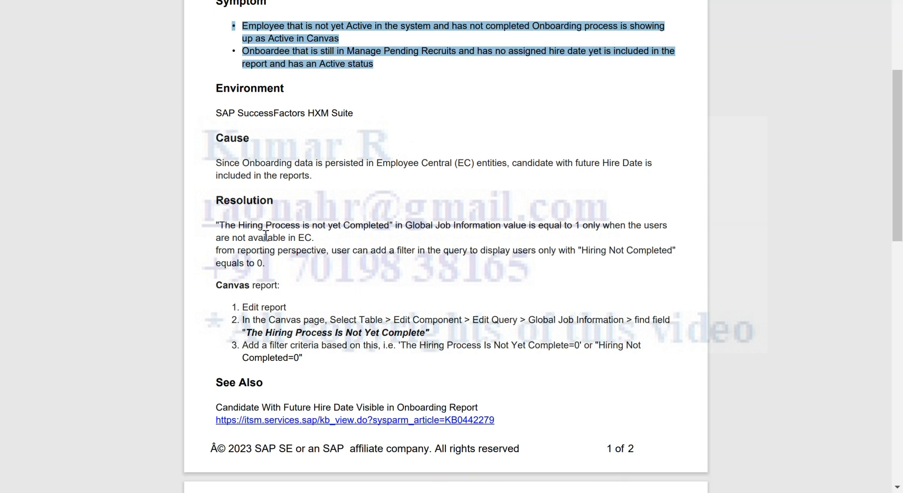
mouse_move(556, 262)
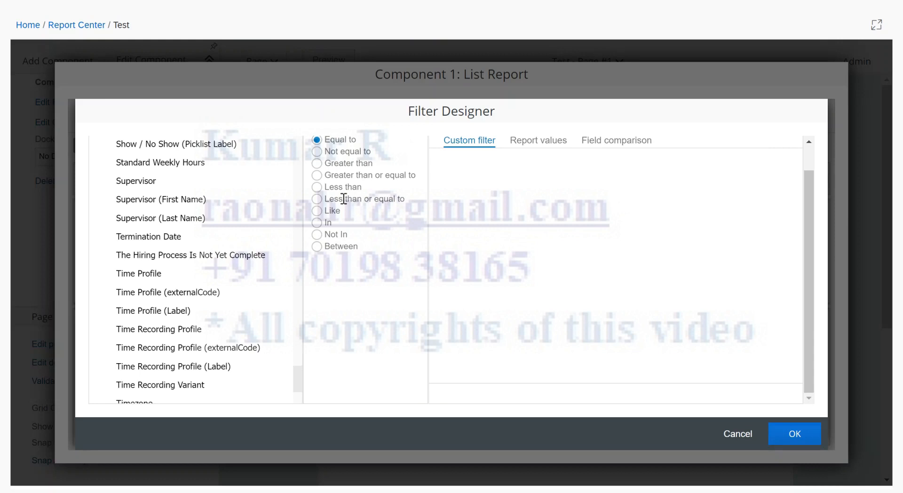
mouse_move(190, 236)
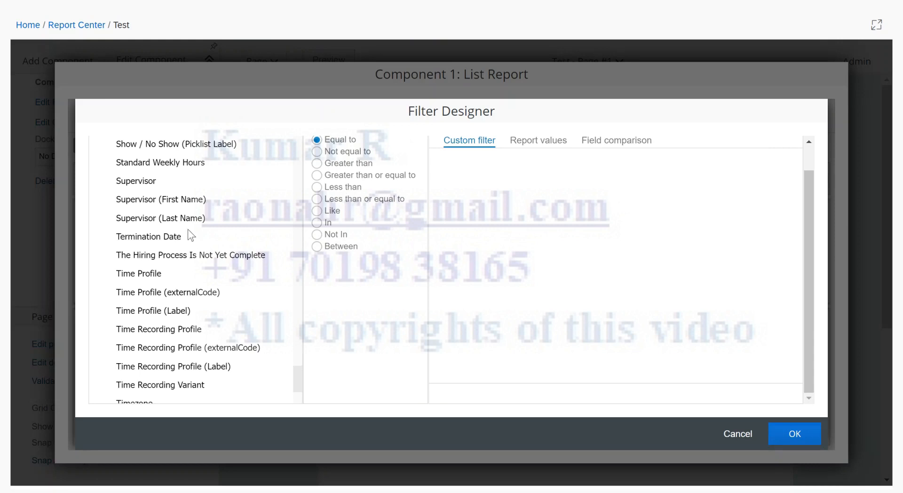
mouse_move(221, 265)
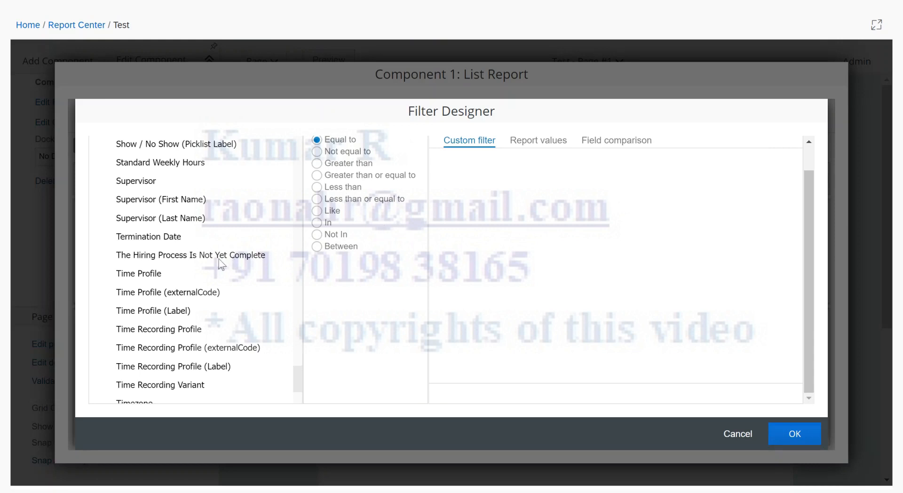
Add 'The Hiring Process Is Not Yet Complete' as a filter field, Equal to 0.
click(190, 255)
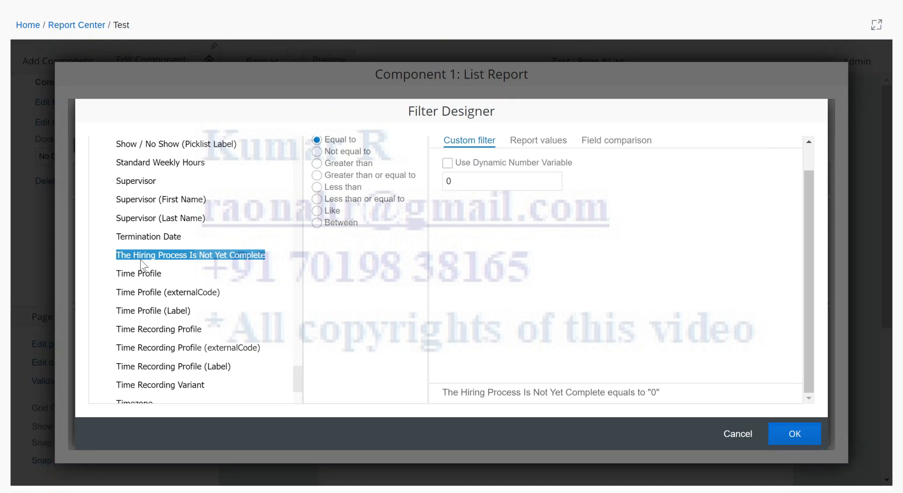
mouse_move(531, 146)
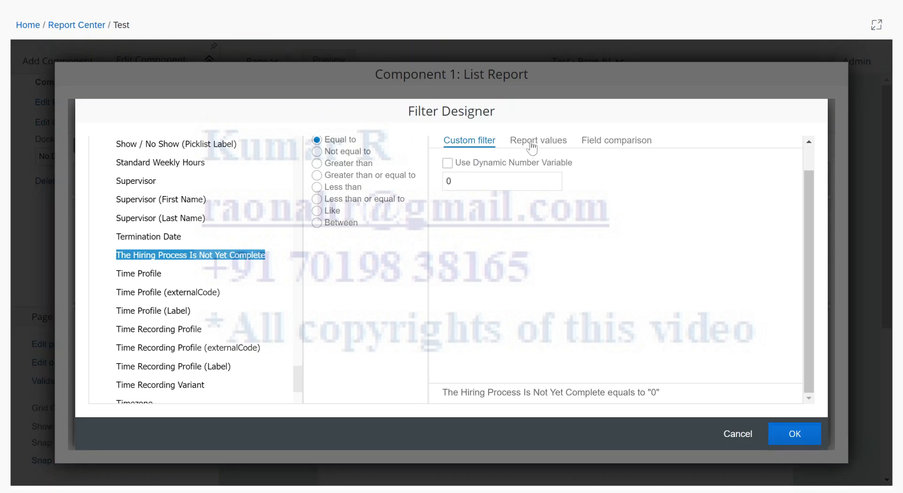
Switch the filter to Report values and pick value 1 from Null, 0 and 1.
click(538, 140)
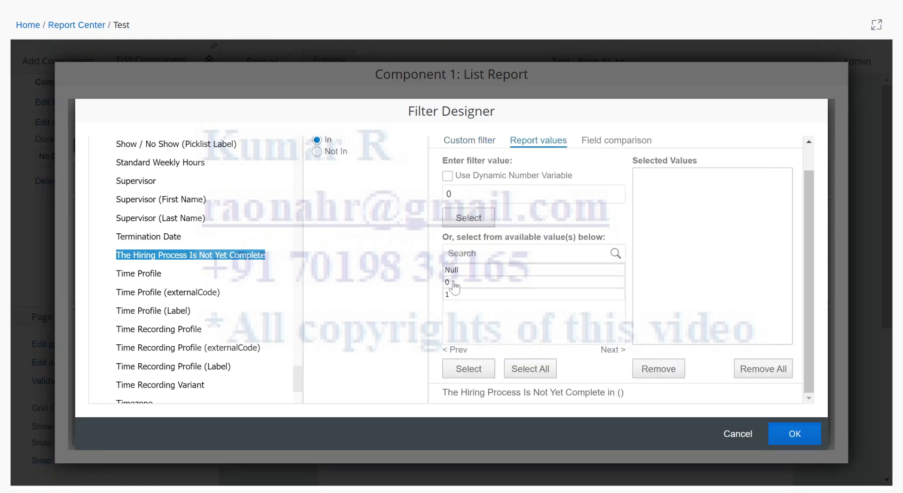
mouse_move(463, 296)
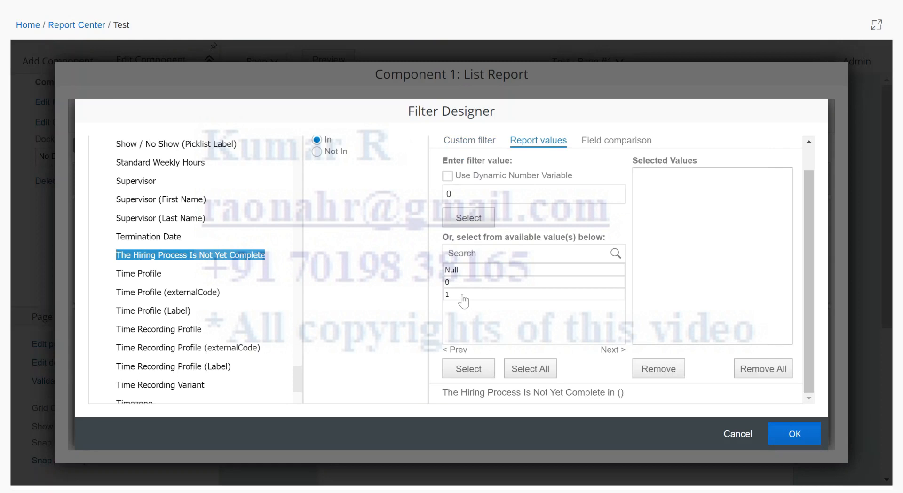
click(463, 294)
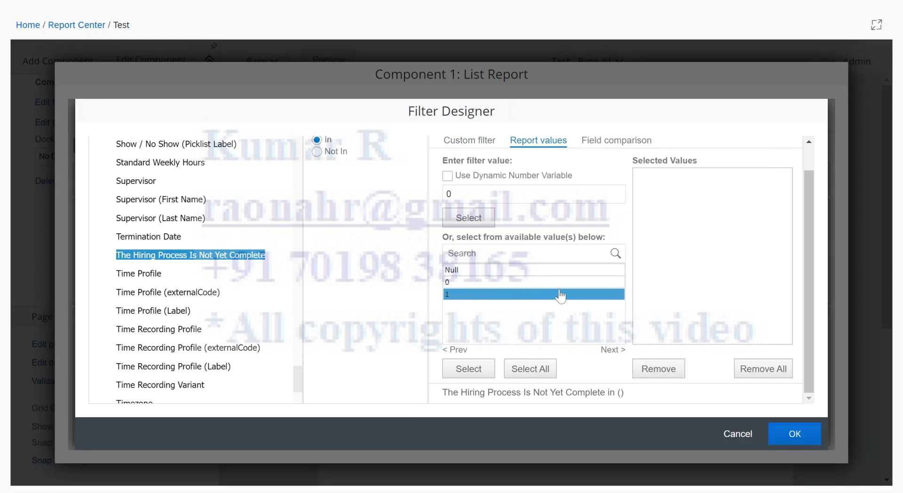
mouse_move(503, 290)
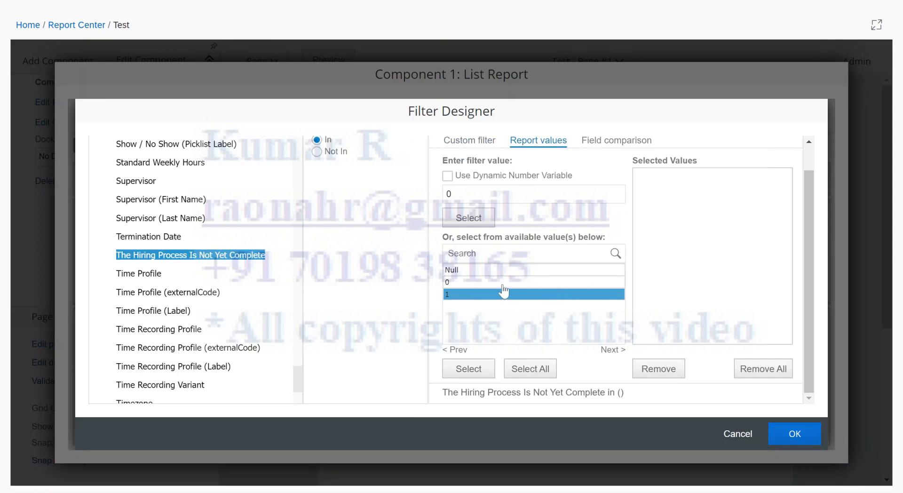
mouse_move(459, 287)
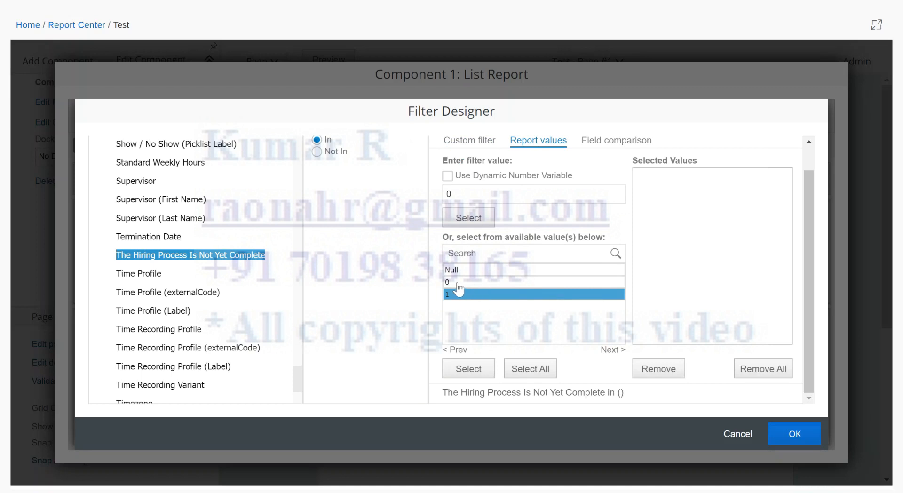
mouse_move(470, 287)
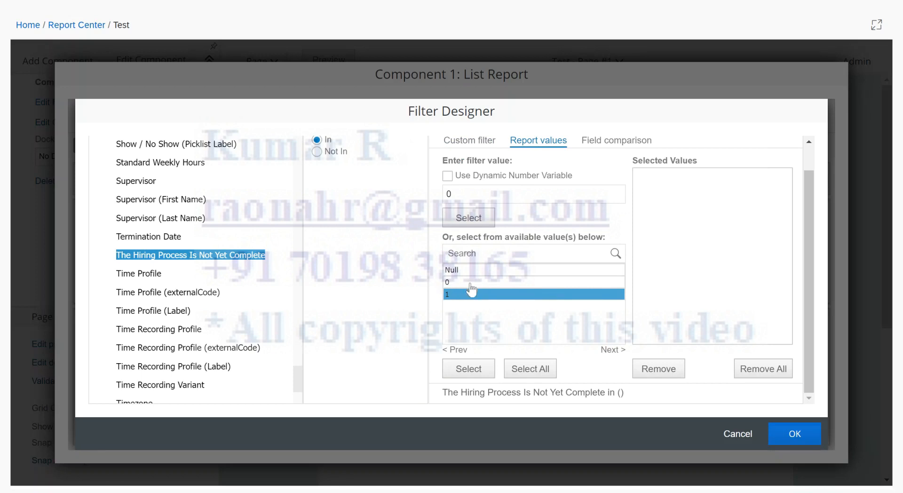
mouse_move(505, 289)
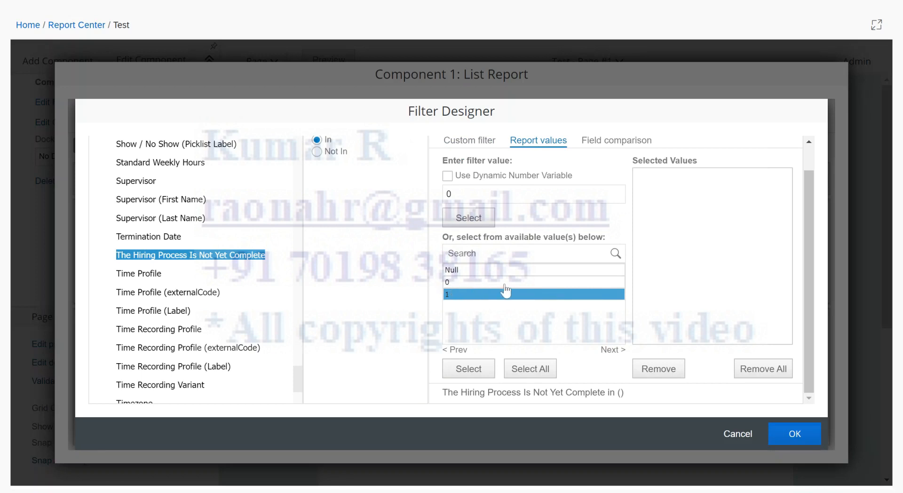